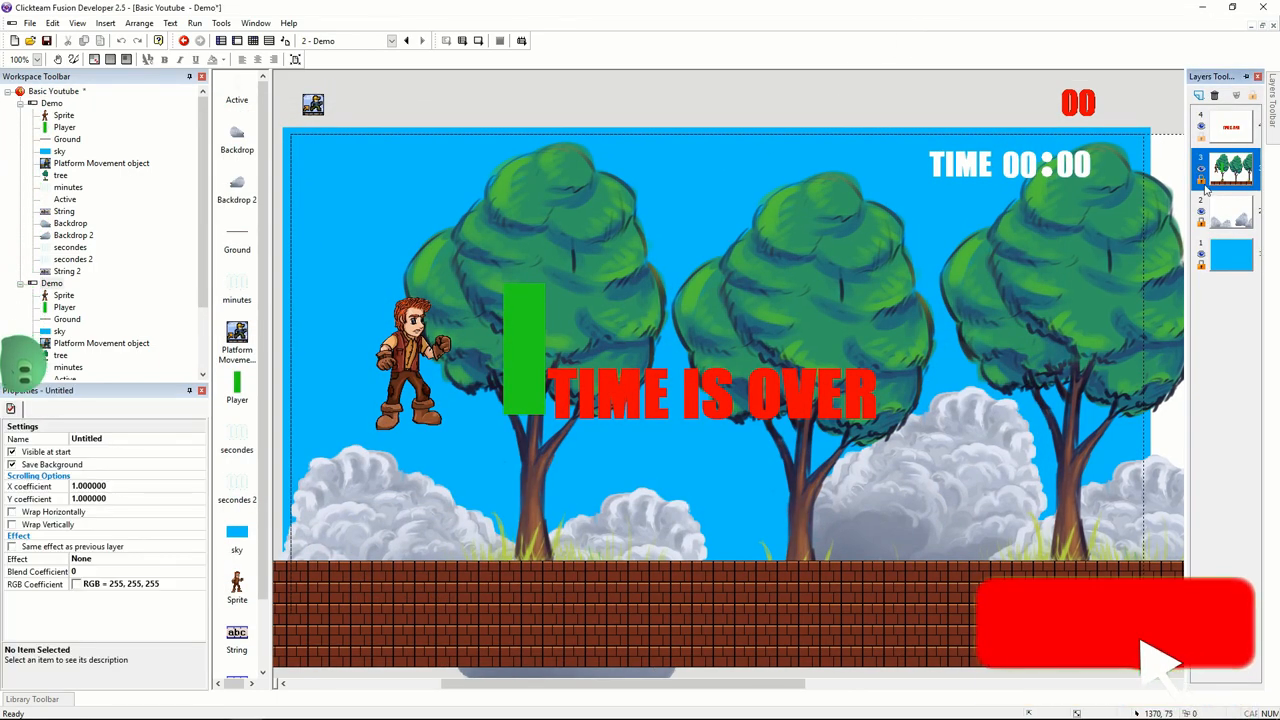
Show the application's global values: Mins 0, Secs 50, fx_secs_trans 255.
left_click(1070, 164)
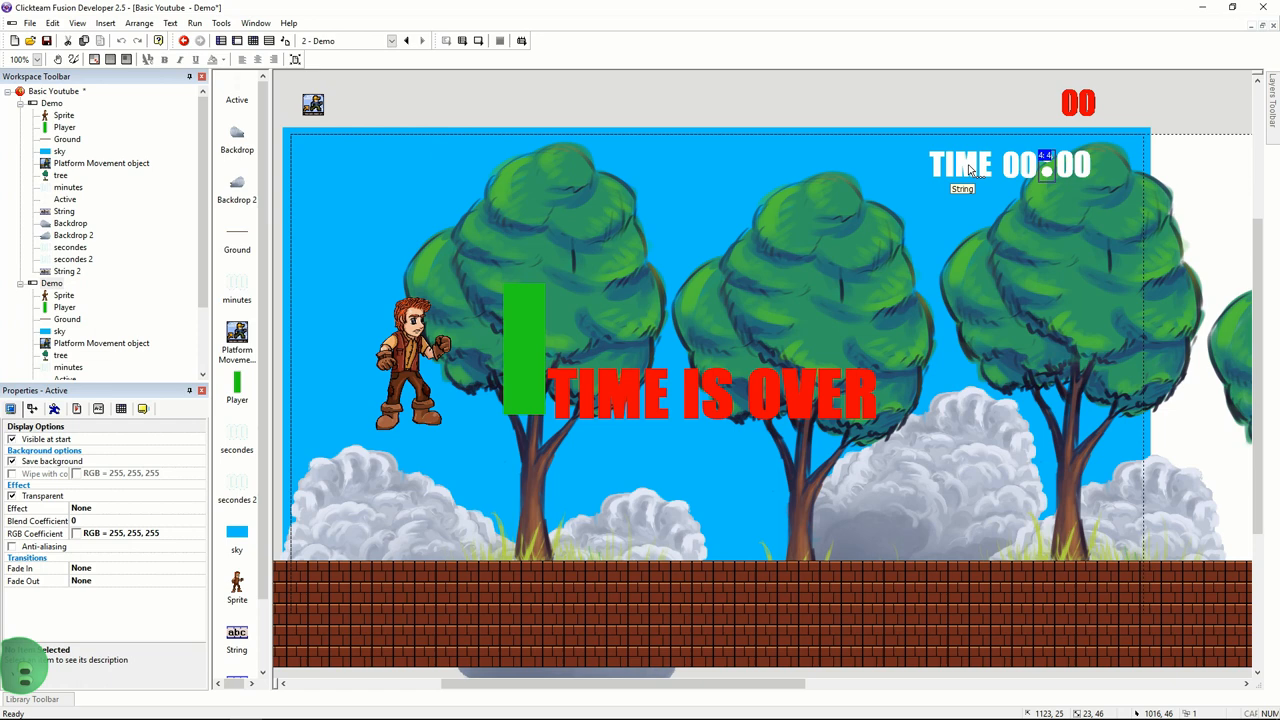
left_click(716, 390)
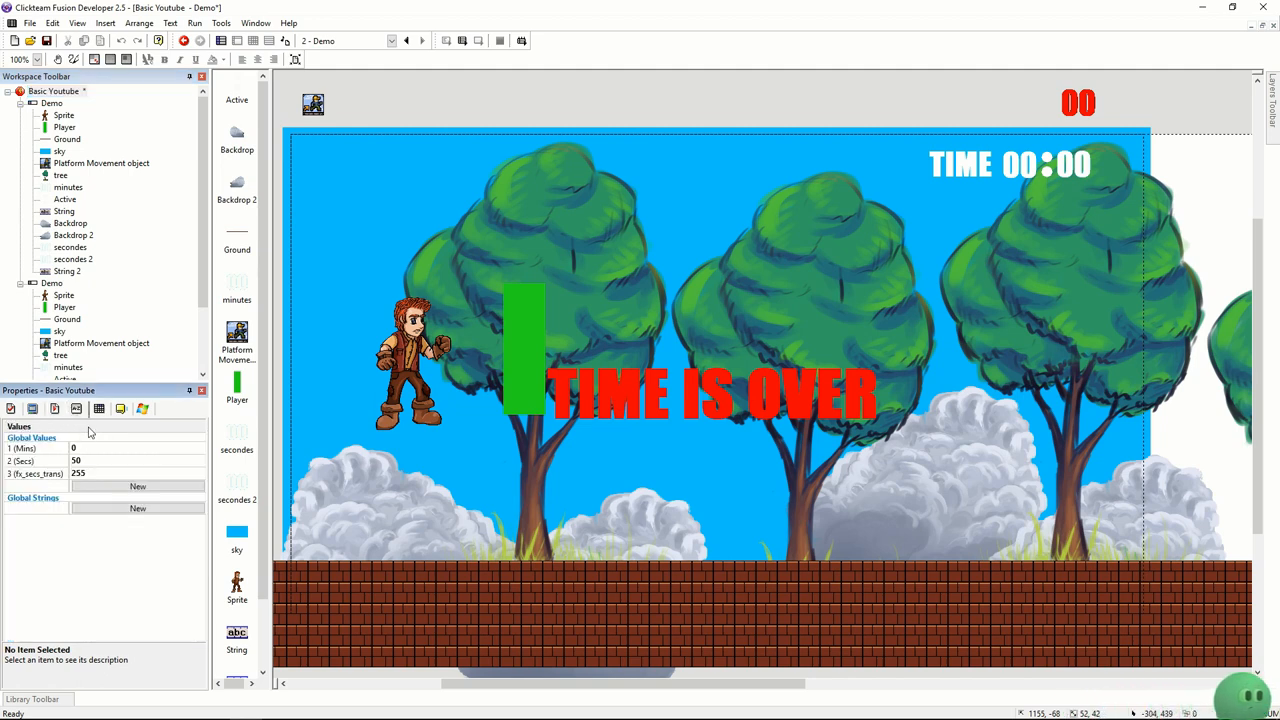
Review the Mins, Secs and fx_secs_trans values, then bring up the Demo frame's event editor.
left_click(36, 448)
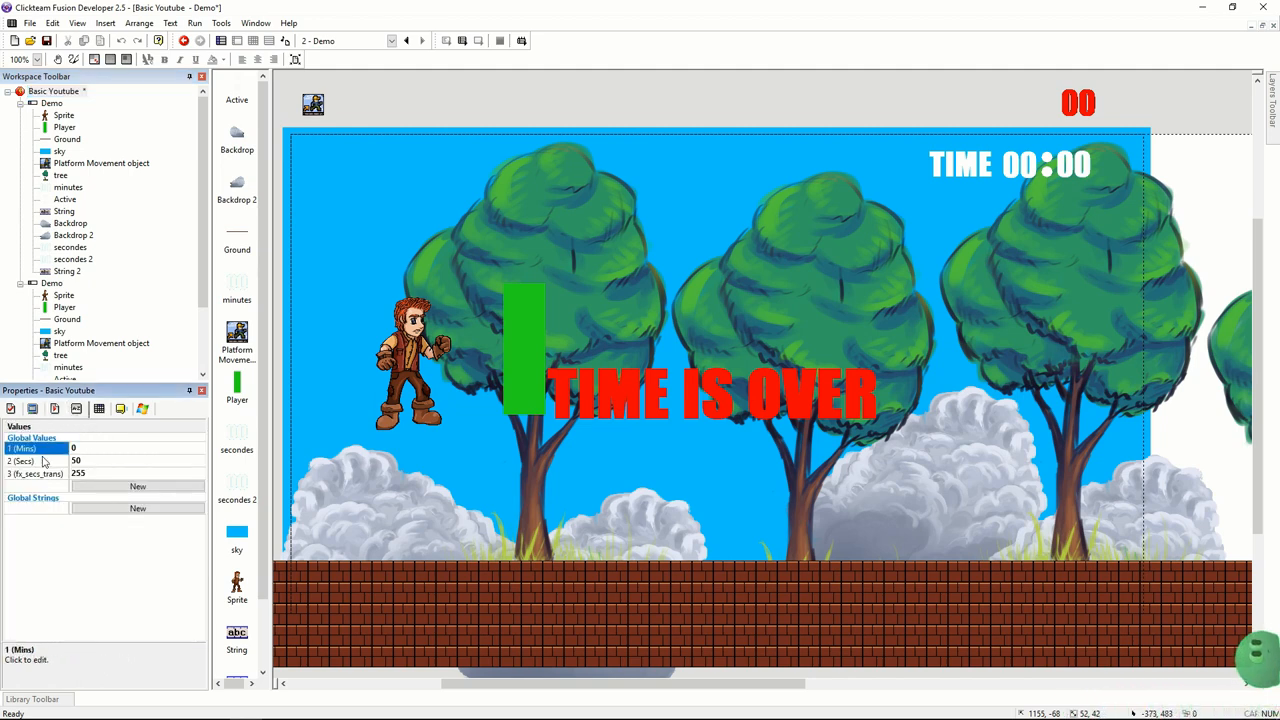
left_click(22, 460)
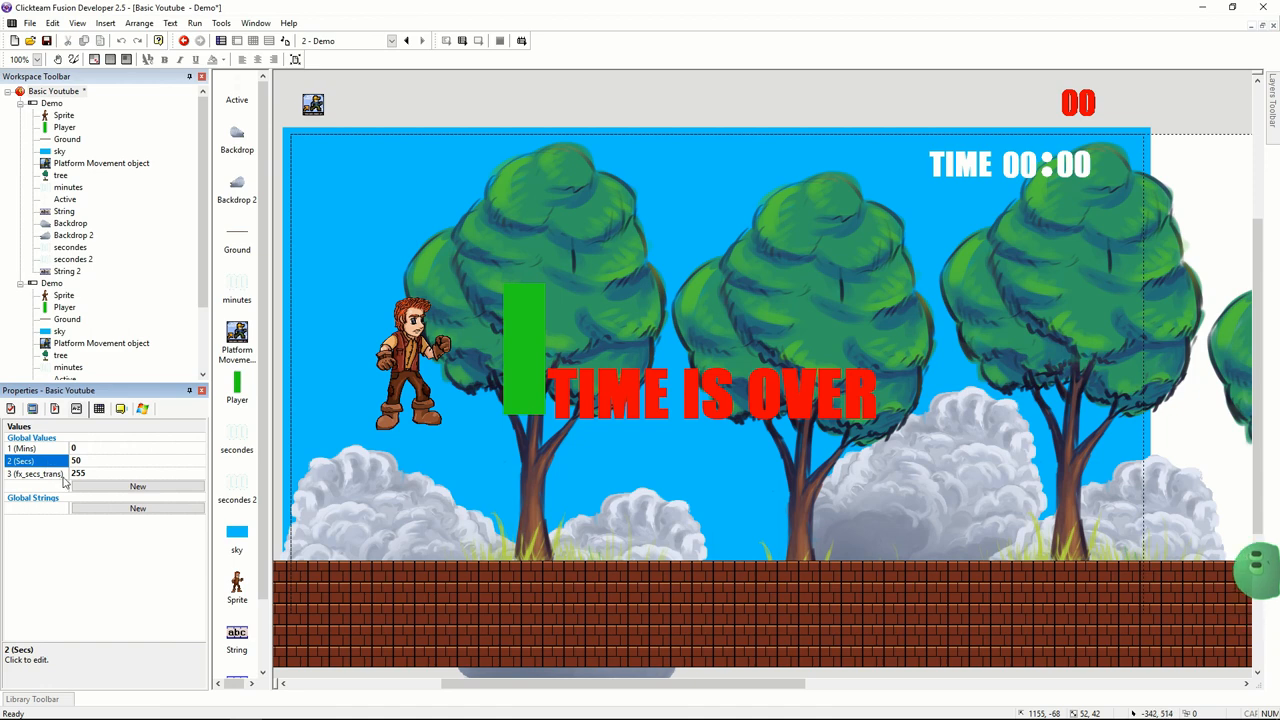
left_click(36, 472)
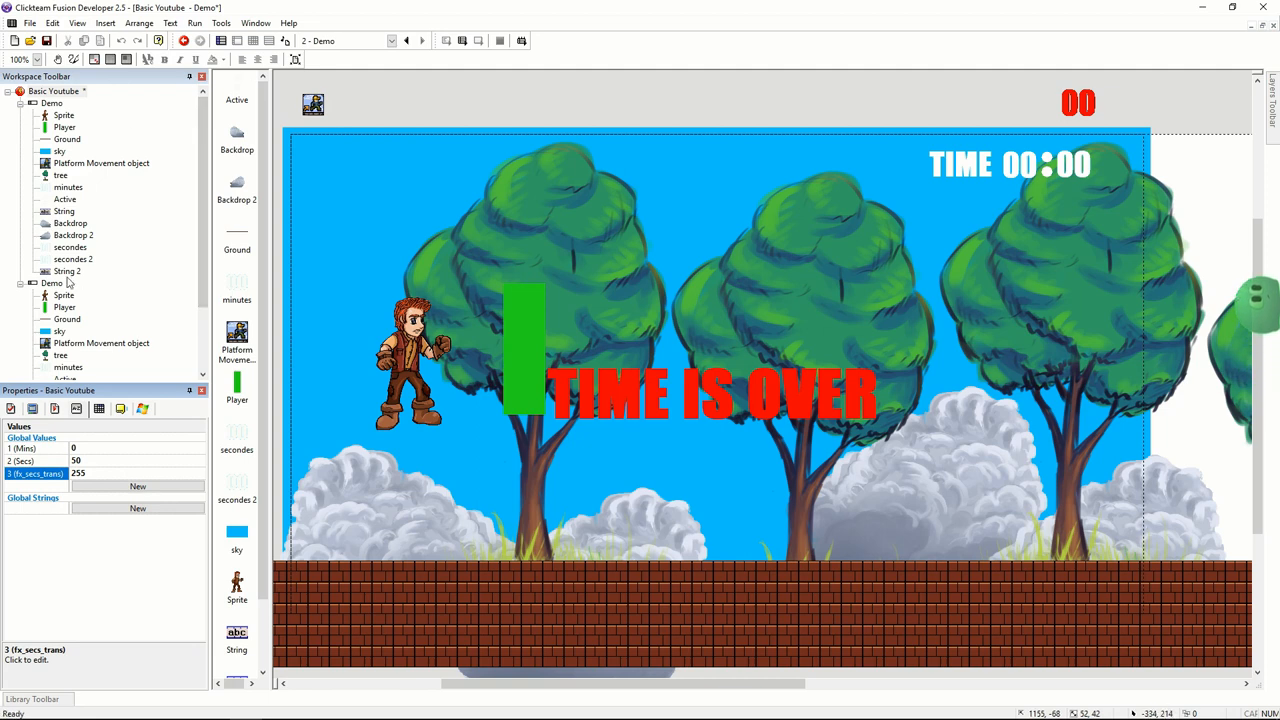
left_click(52, 284)
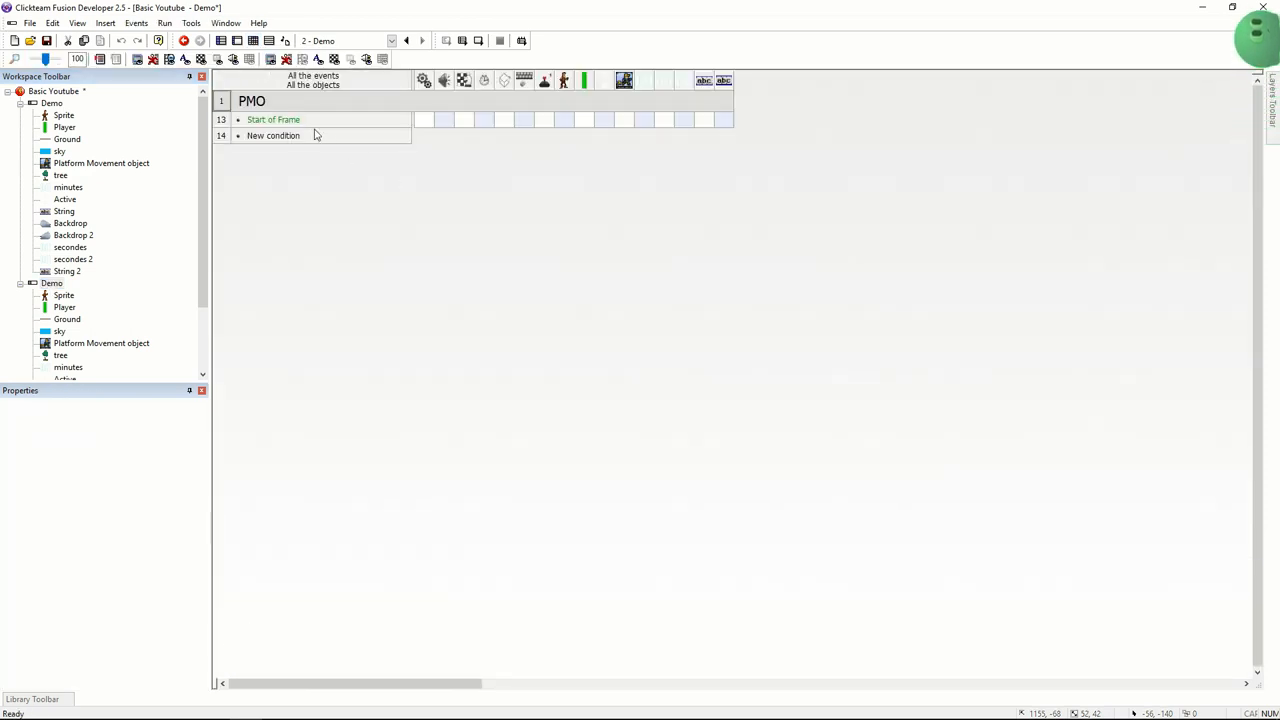
Create a new Start of Frame condition from the Storyboard conditions.
left_click(272, 120)
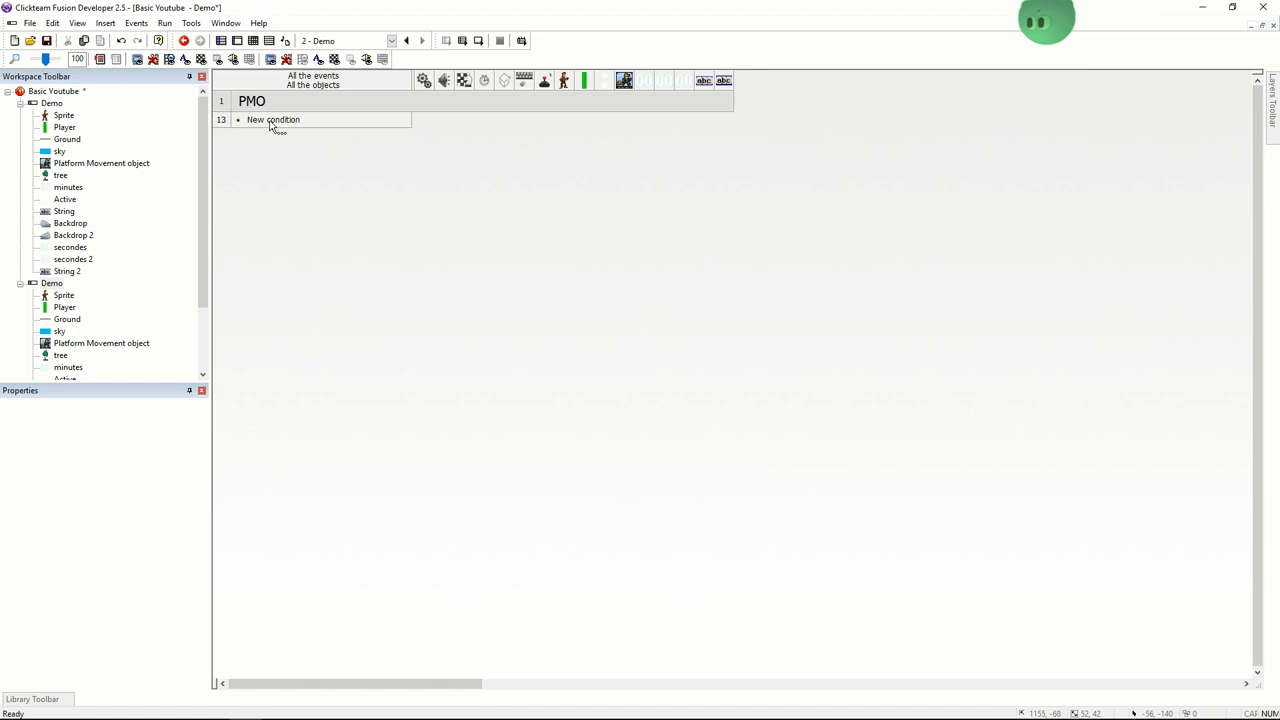
left_click(252, 100)
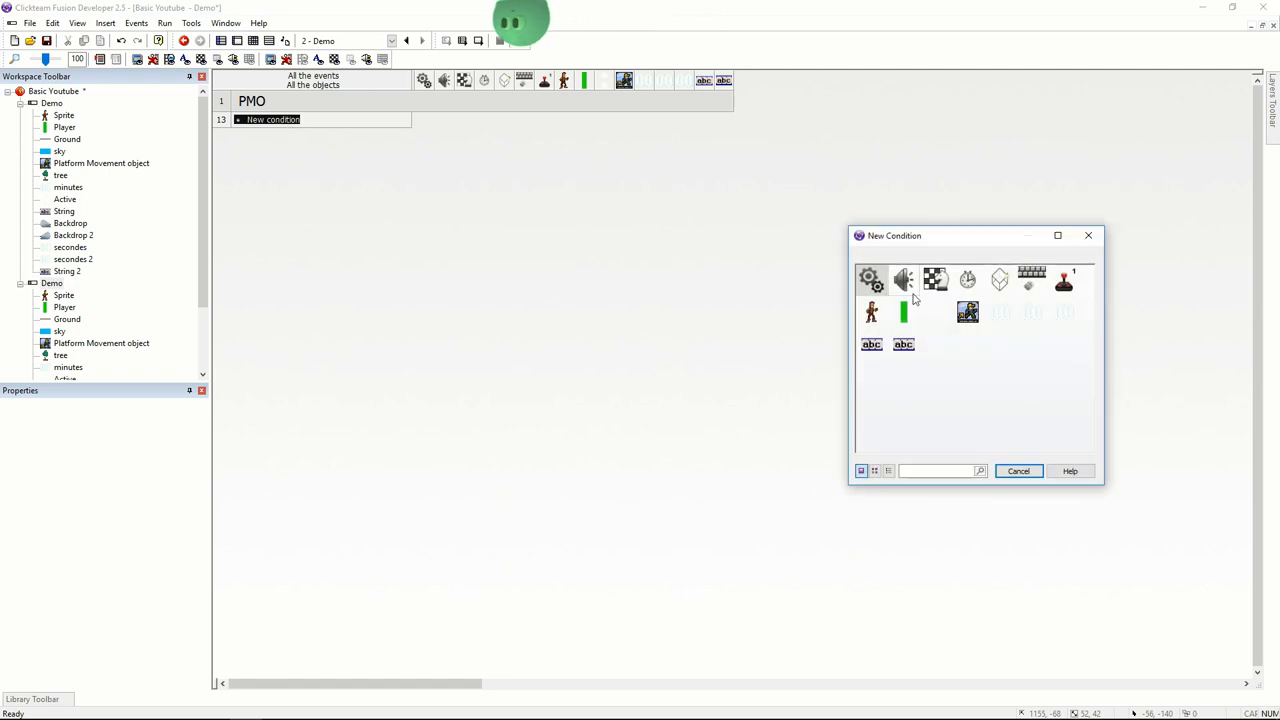
left_click(936, 280)
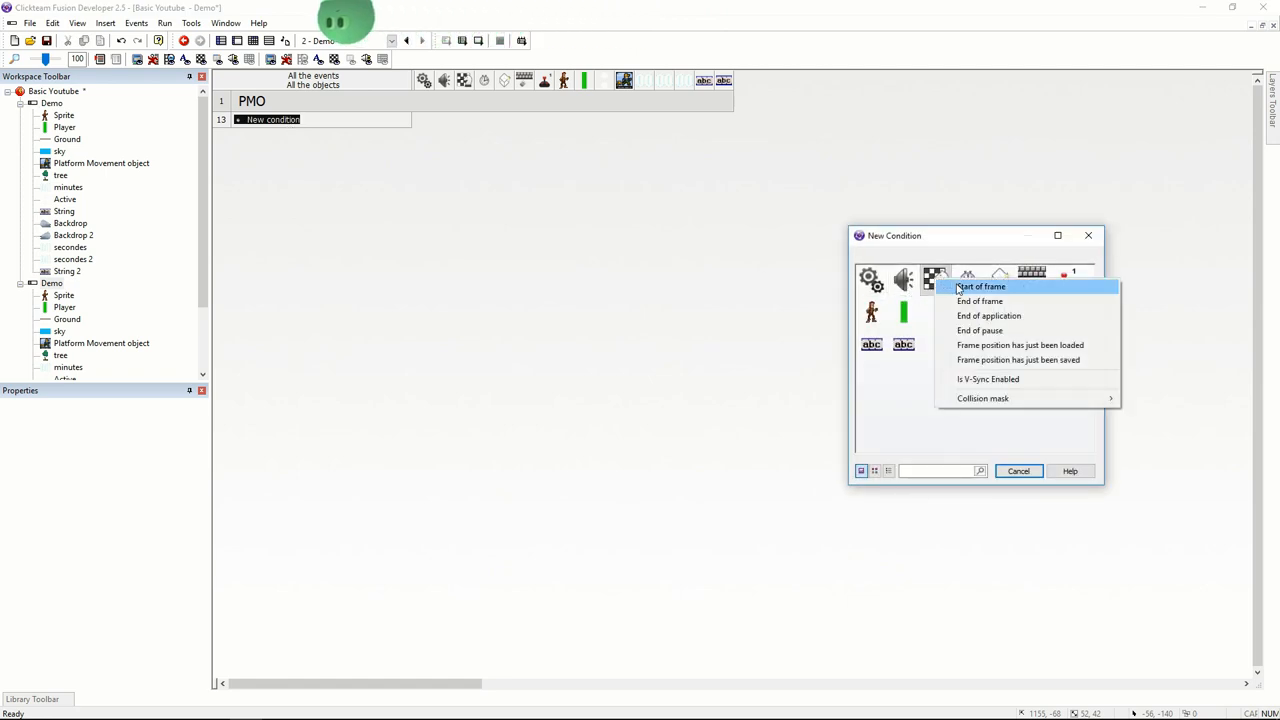
left_click(980, 288)
type("mins")
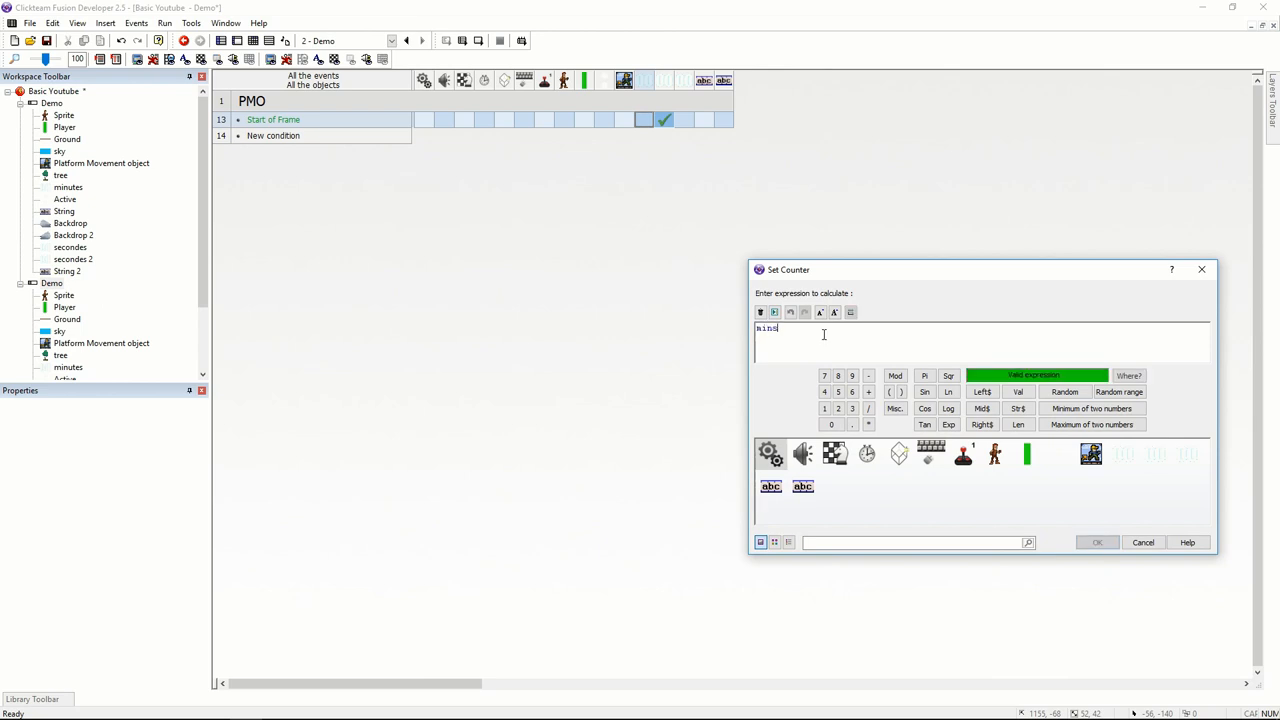
Add a Set Counter action and a Flash Object action with a 50-hundredths interval.
left_click(1096, 542)
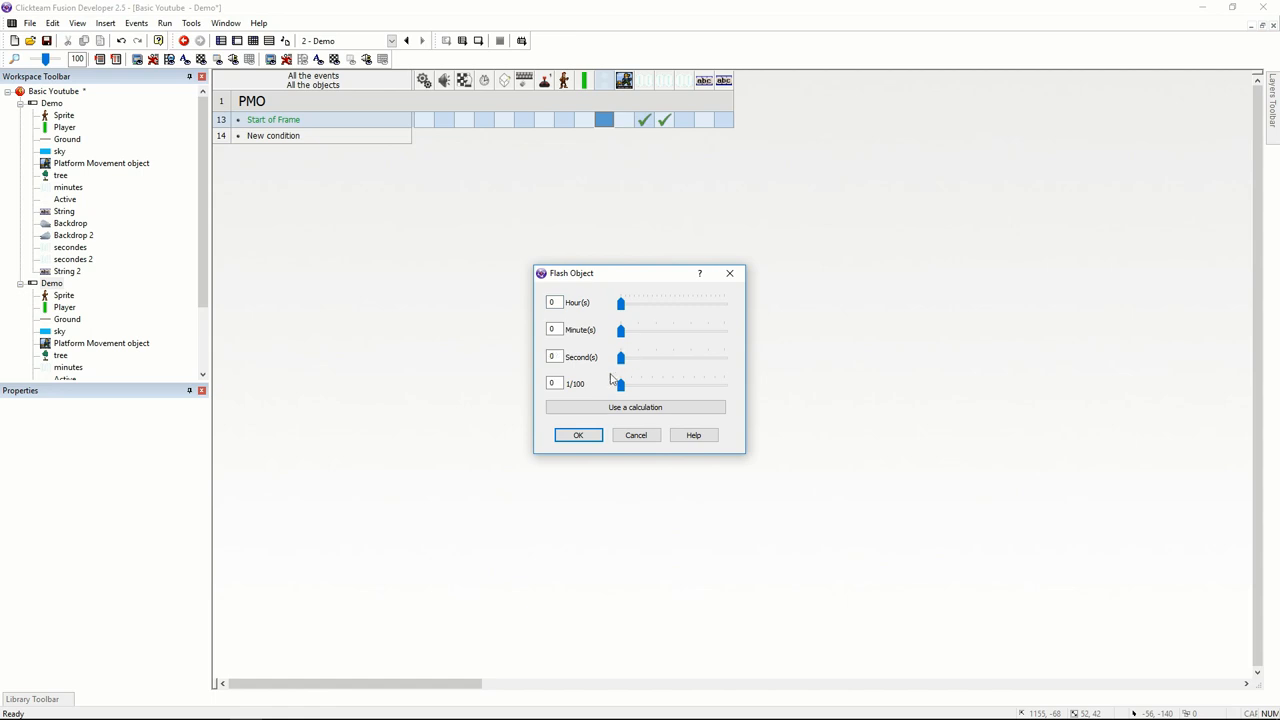
left_click_drag(620, 384, 672, 384)
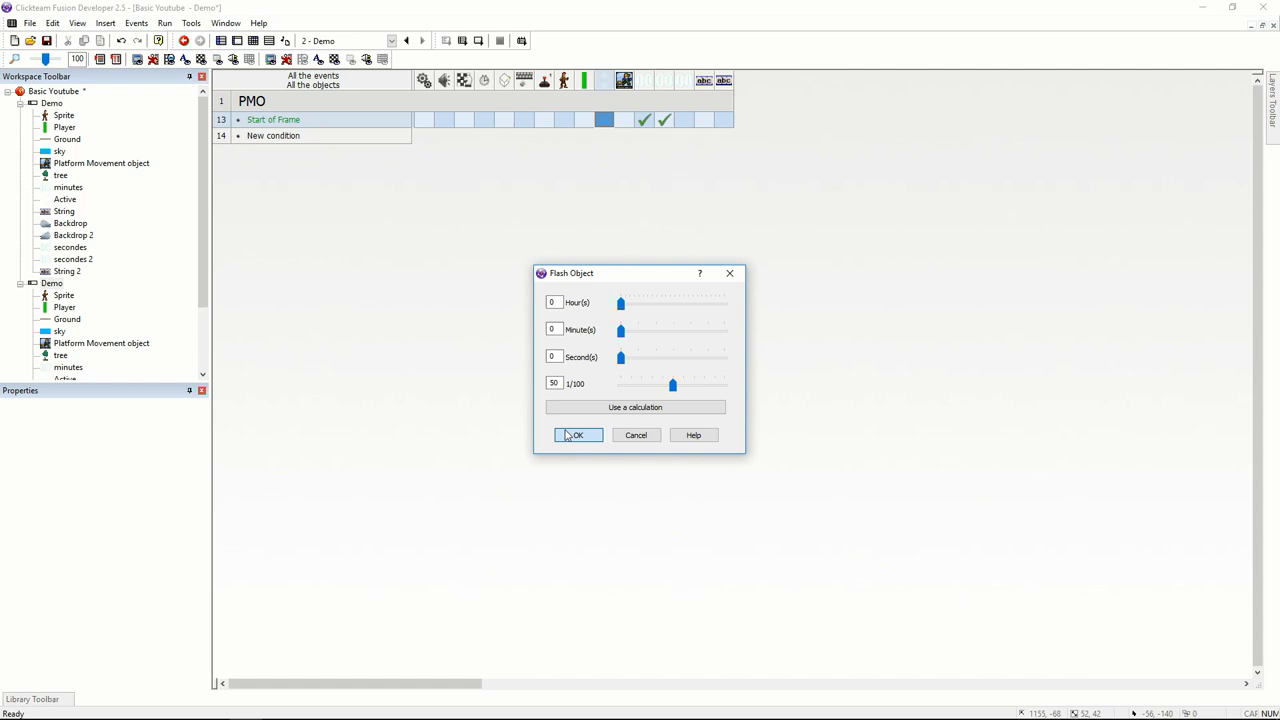
left_click(576, 434)
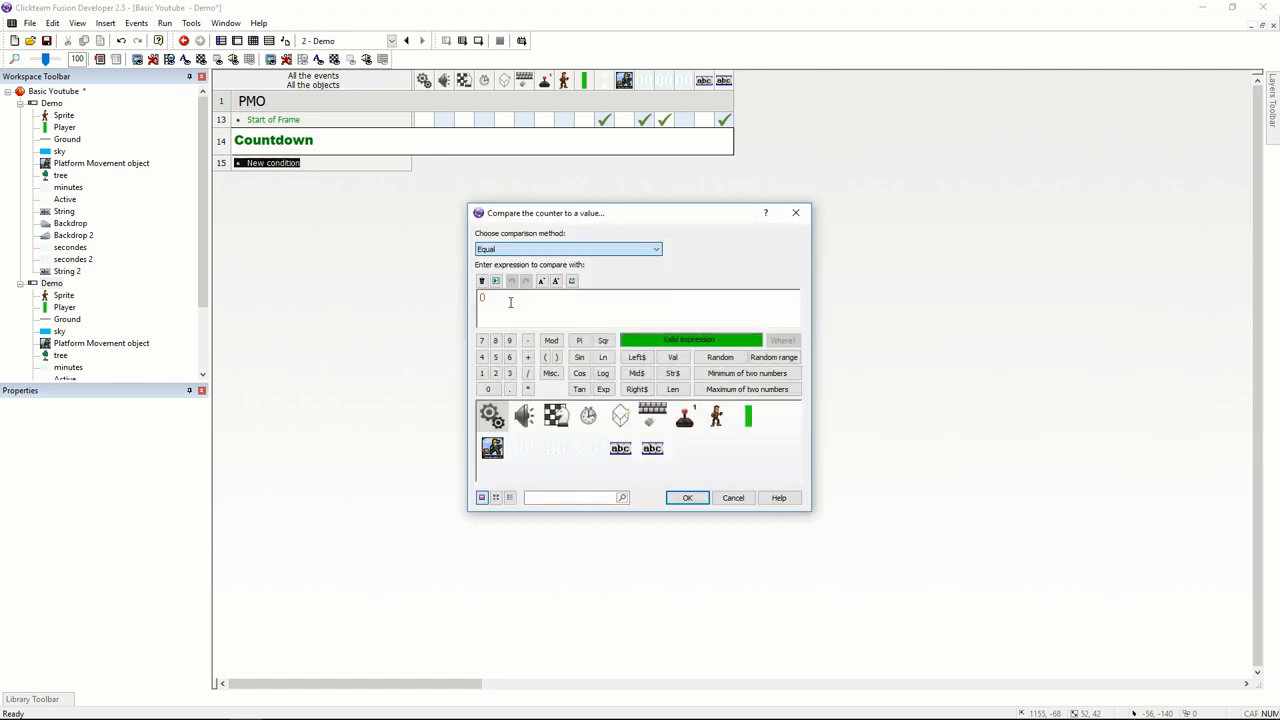
Add an event subtracting from the counter every 1 second while the counter is above 0.
left_click(688, 496)
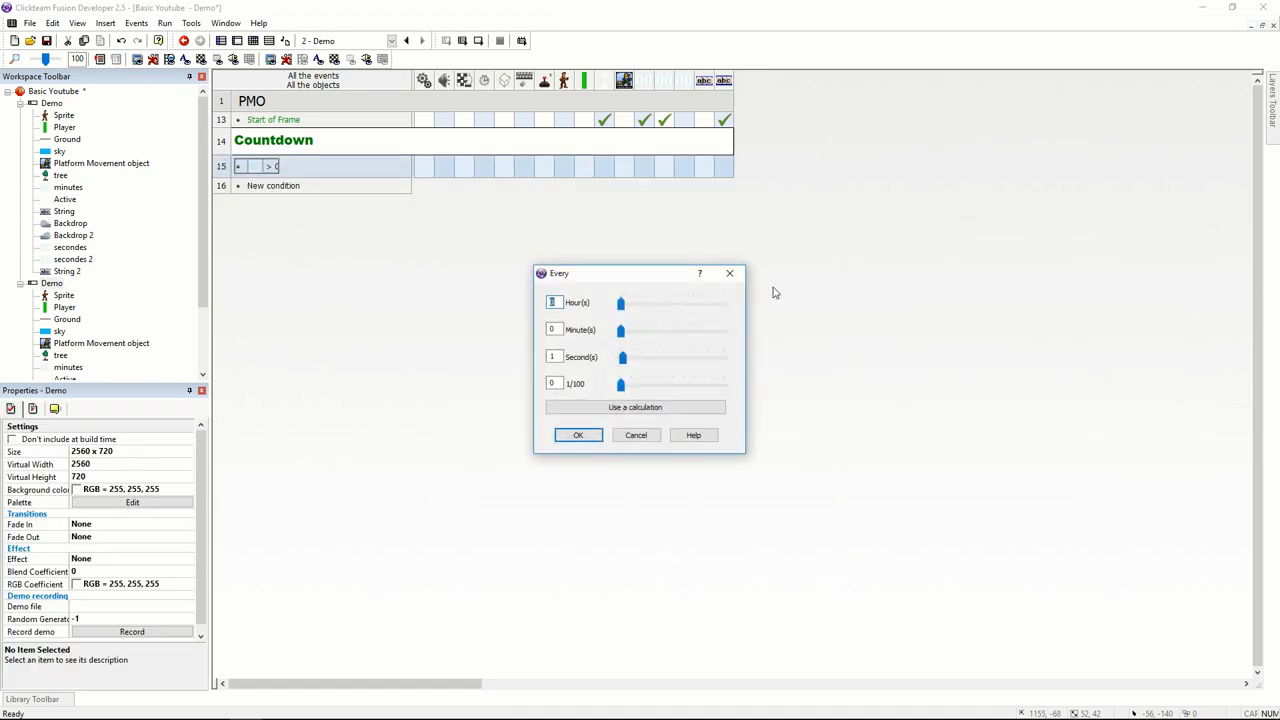
left_click(576, 434)
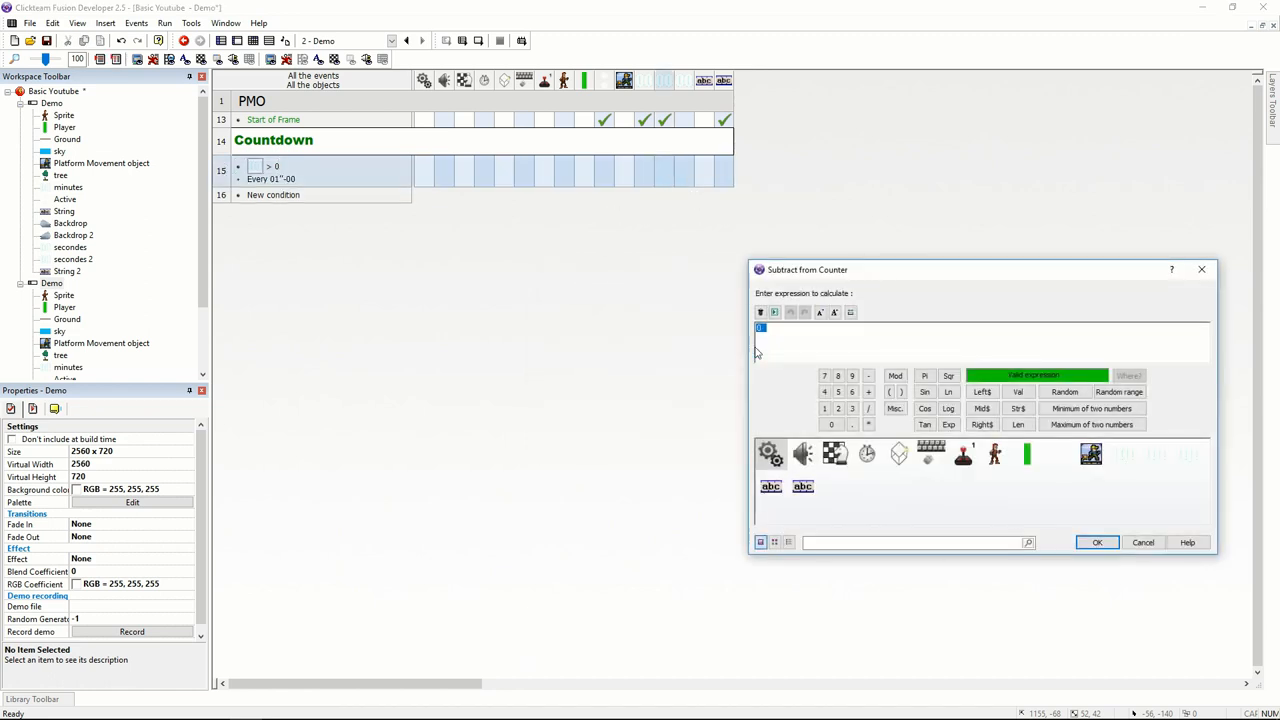
left_click(1096, 542)
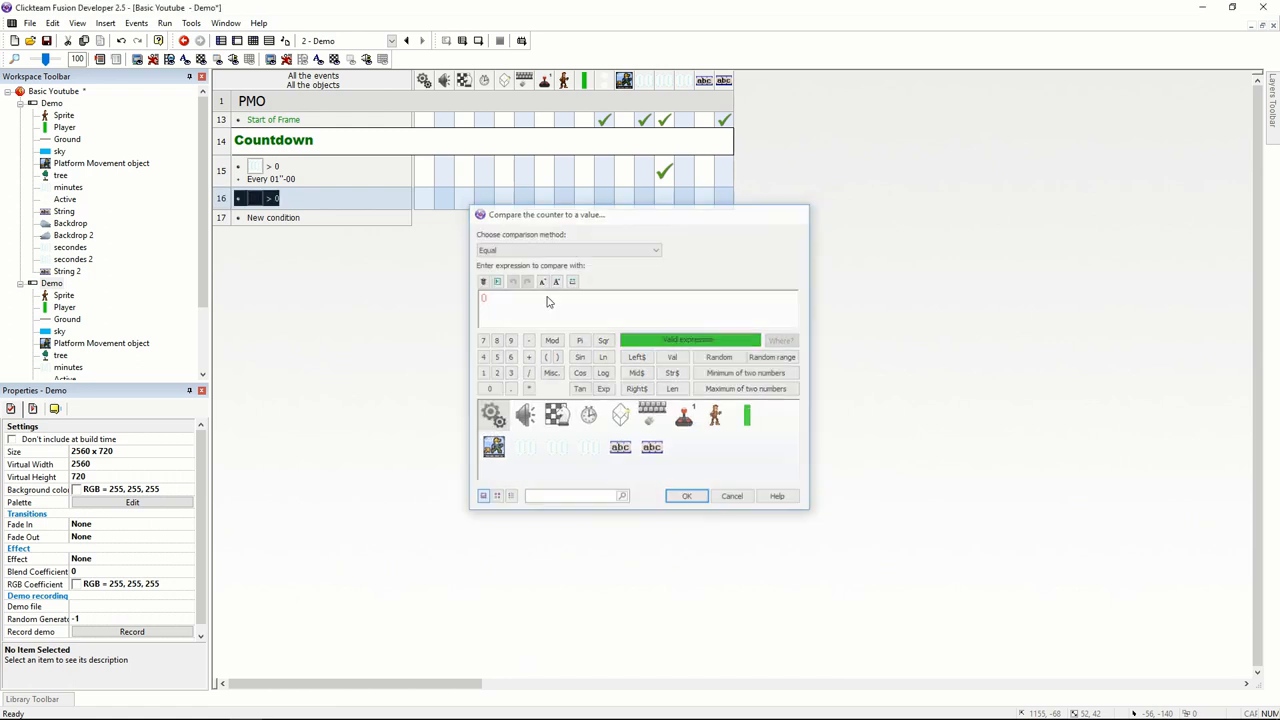
Add an event comparing the counters with 0 that sets a counter's value.
left_click(686, 496)
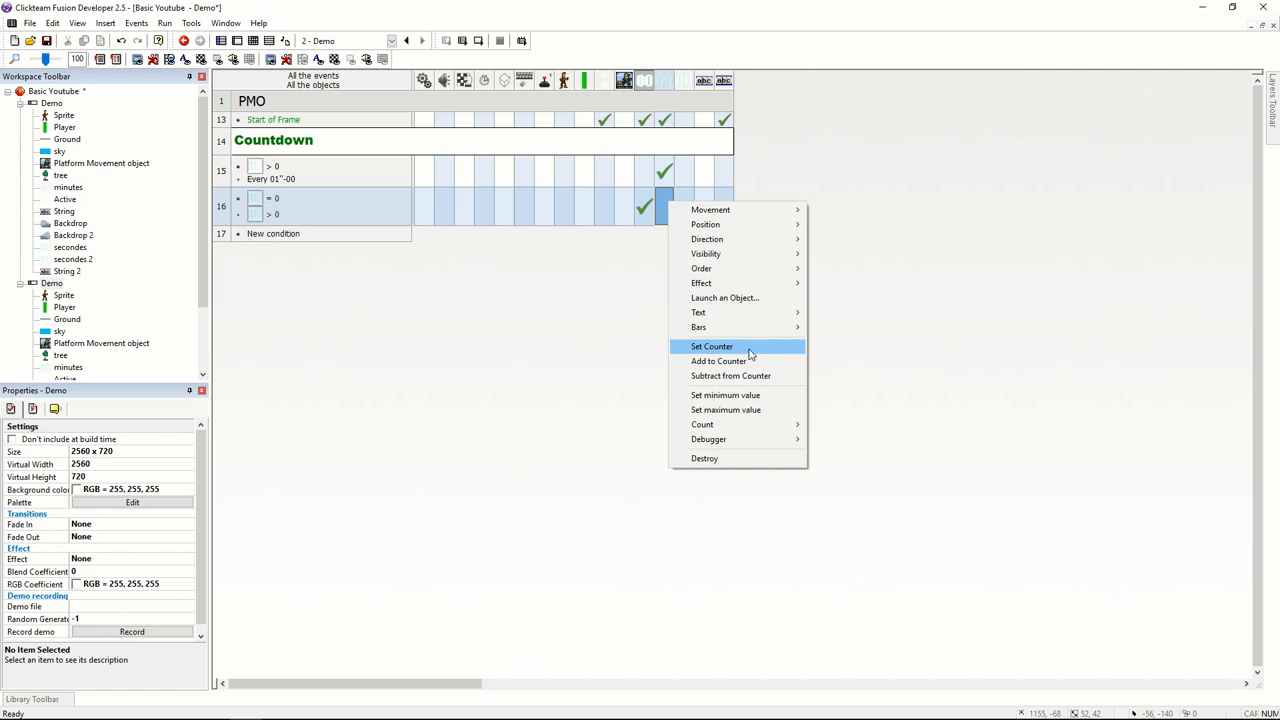
left_click(712, 346)
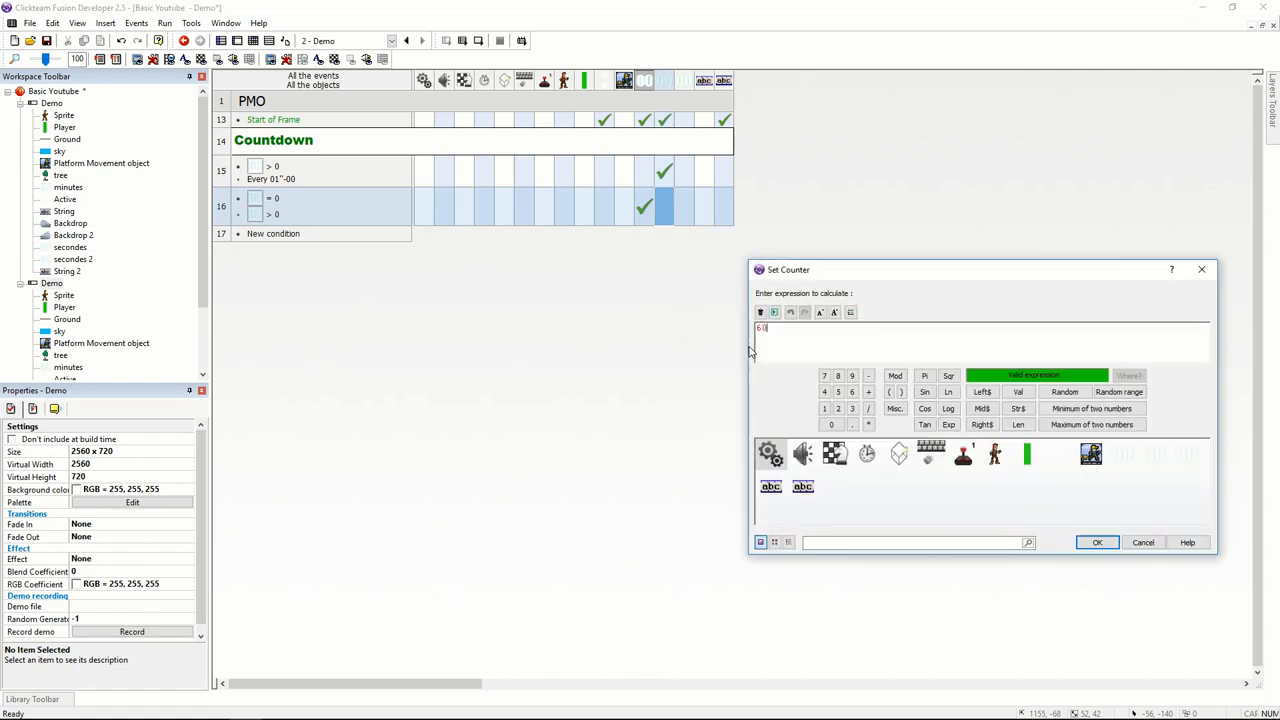
left_click(1096, 542)
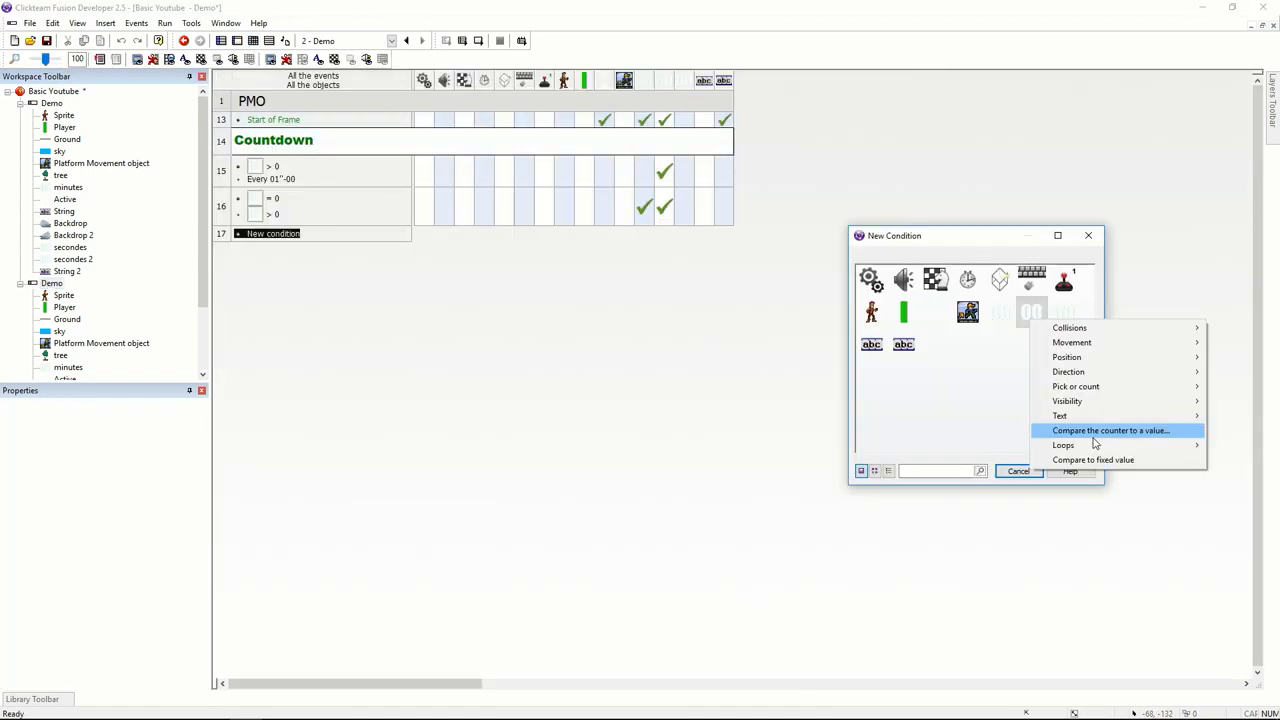
Add a condition that the counter is different from the compared value.
left_click(1110, 430)
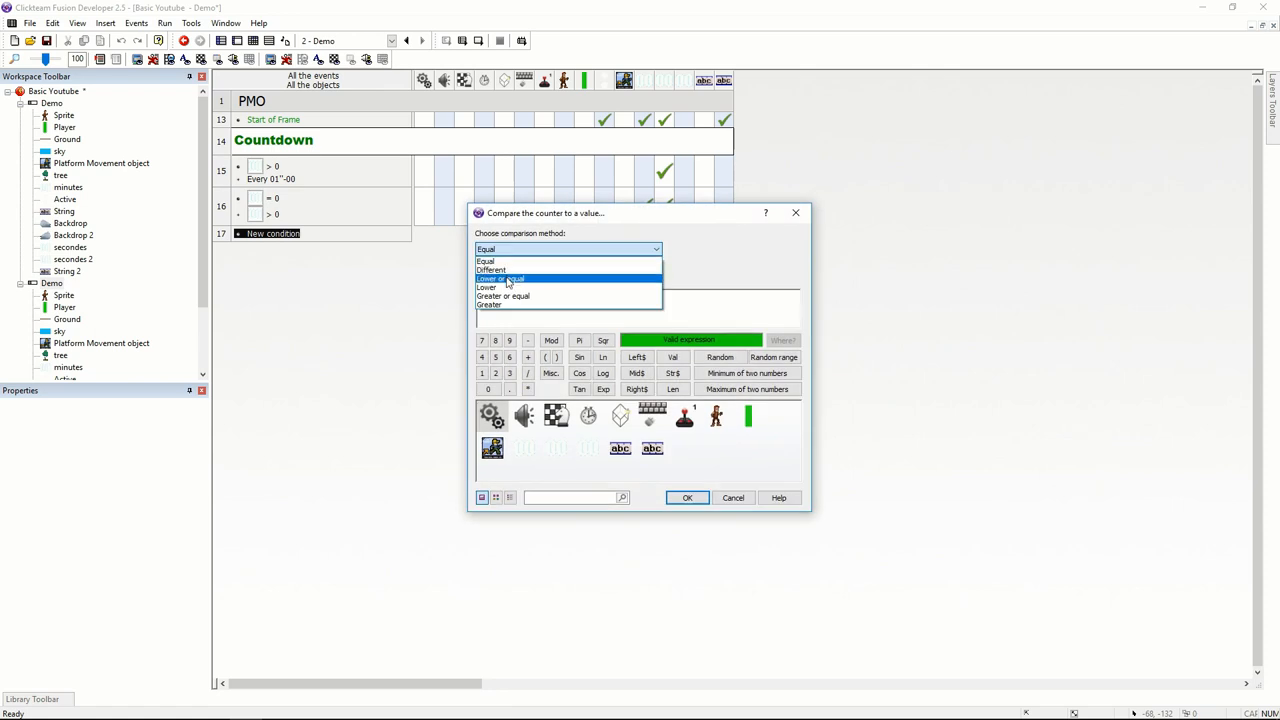
left_click(492, 268)
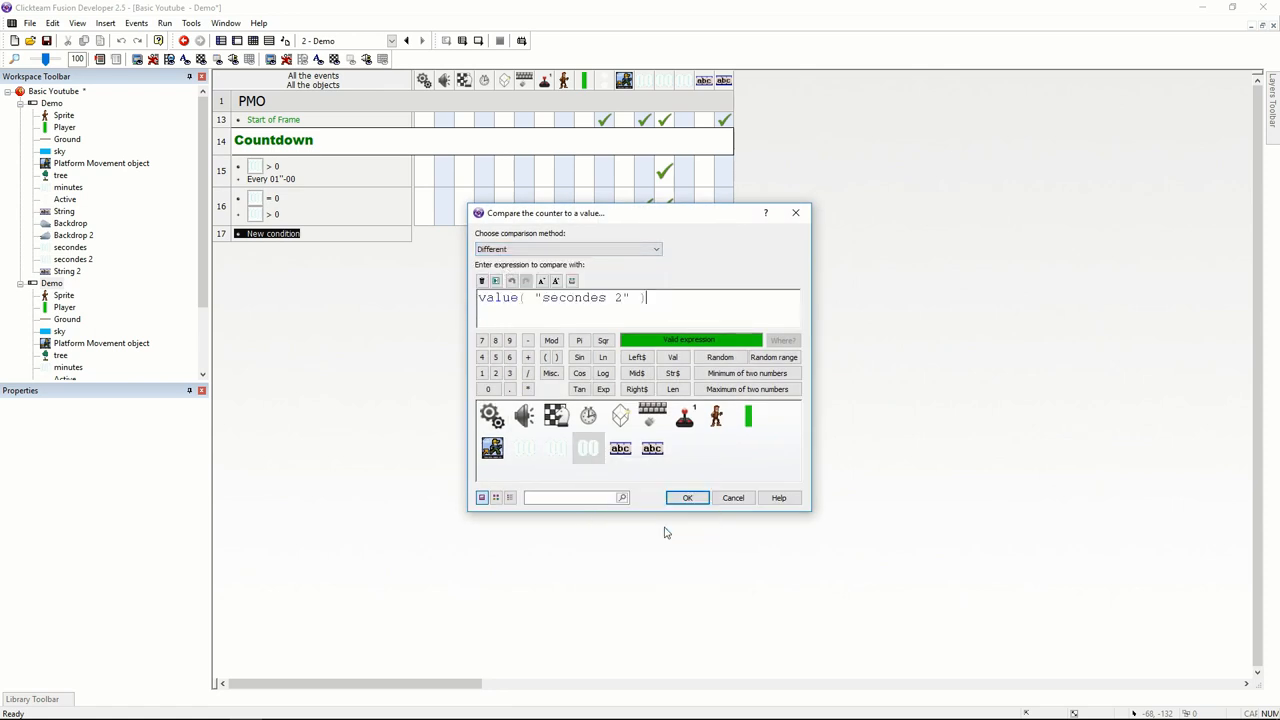
left_click(688, 496)
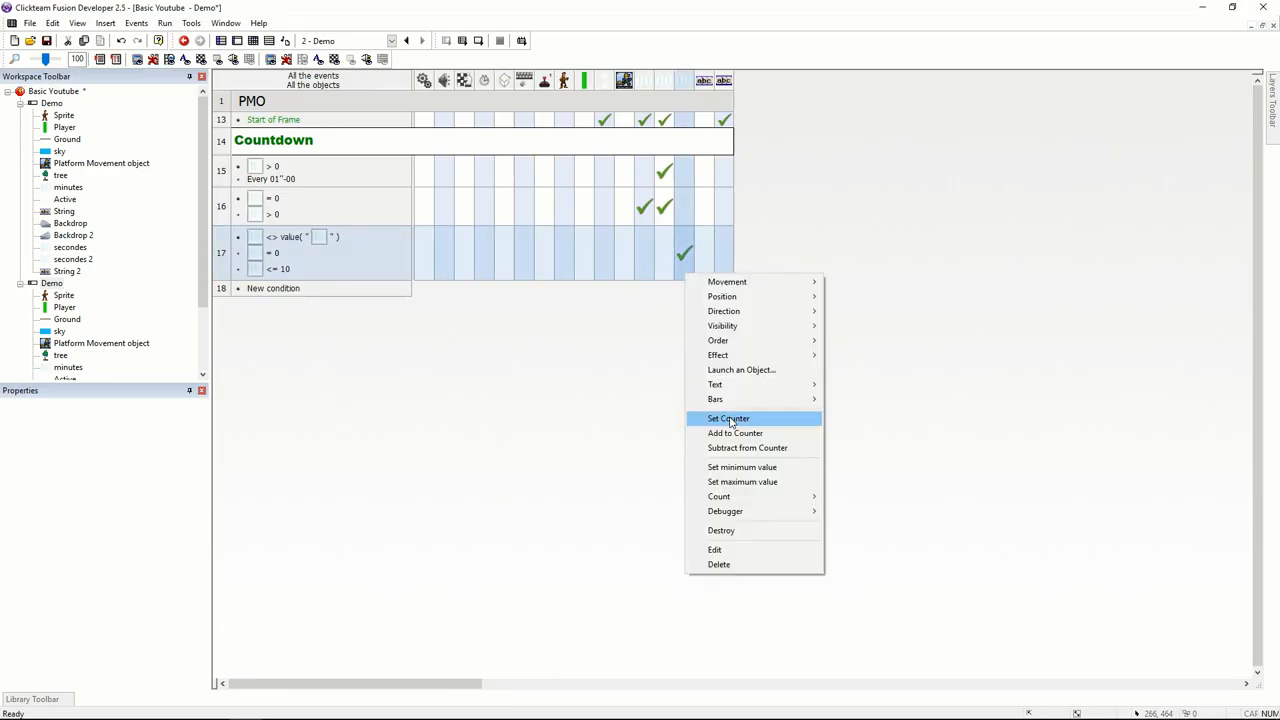
Set the counter from another object's value and set a global value in this event.
left_click(728, 418)
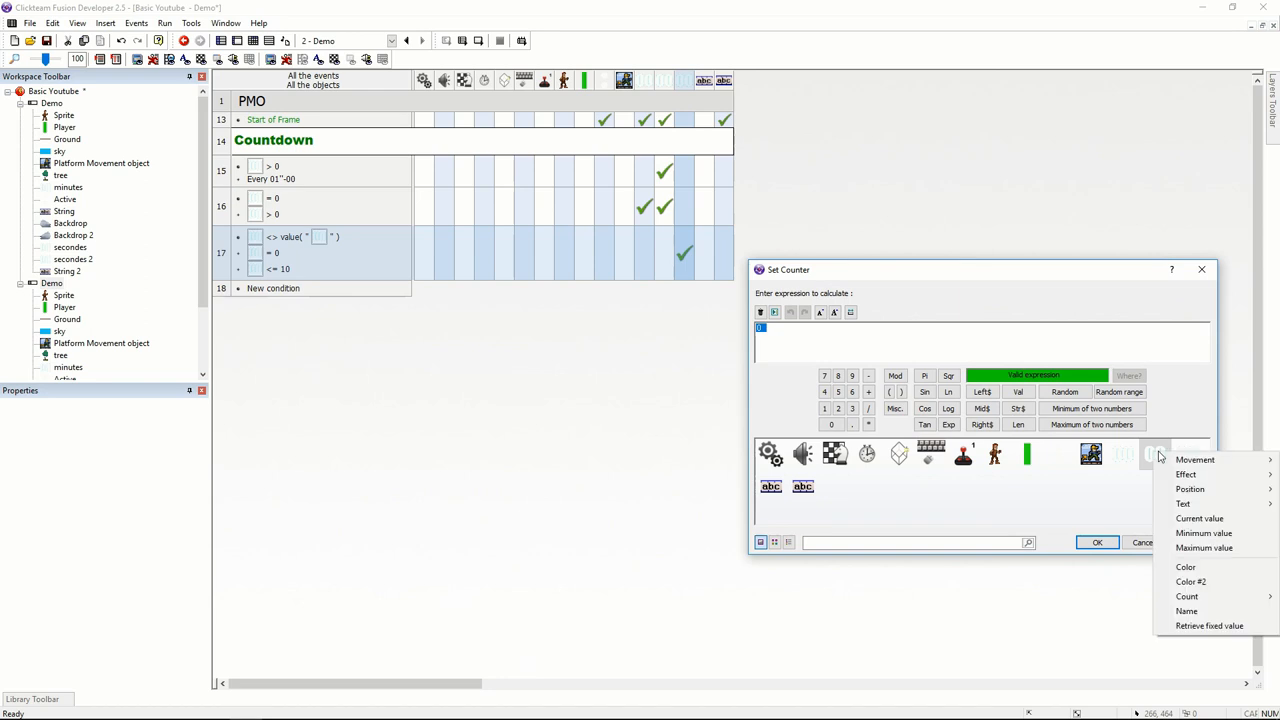
left_click(1200, 518)
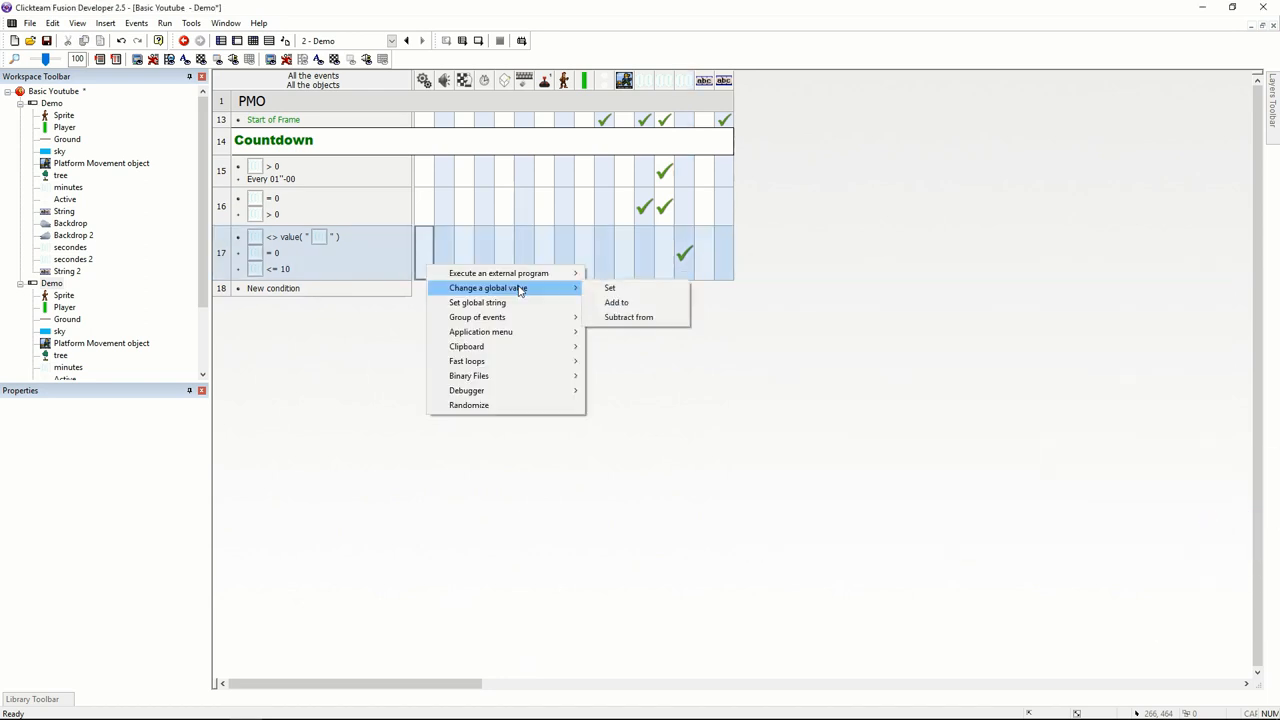
left_click(610, 288)
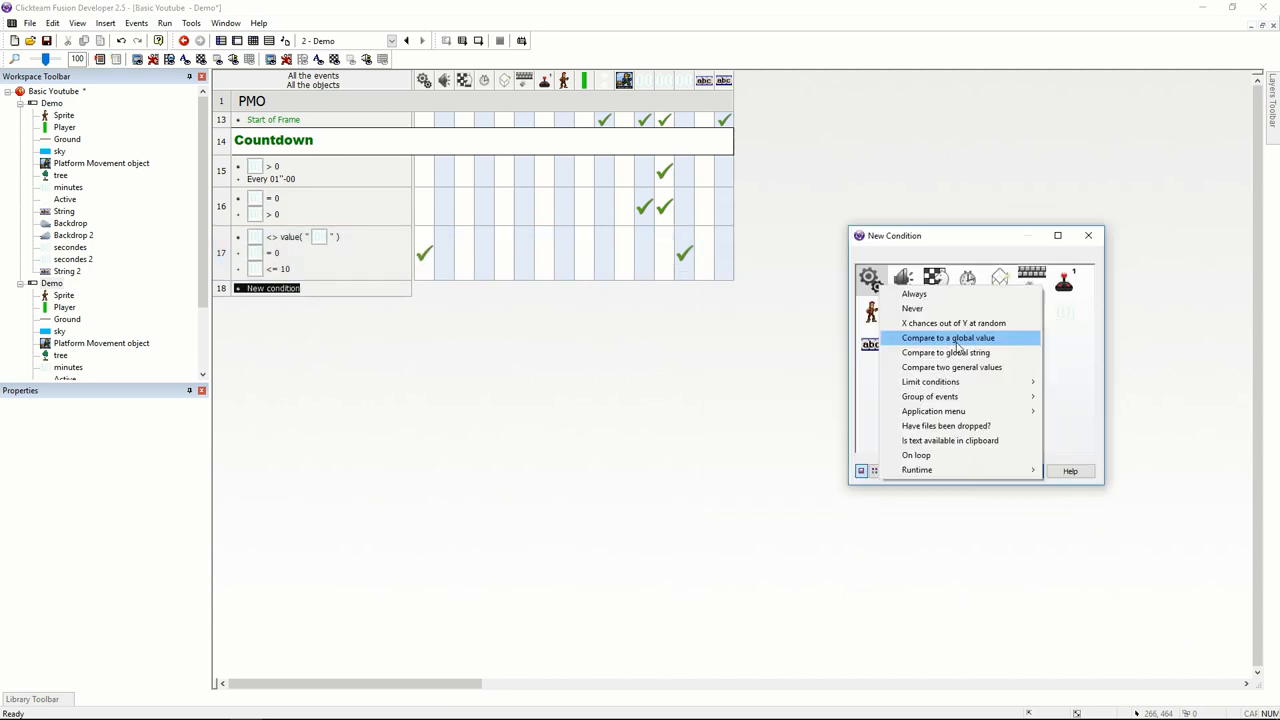
Add an event for fx_secs_trans below 255 setting alpha-blending and changing a global value.
left_click(948, 336)
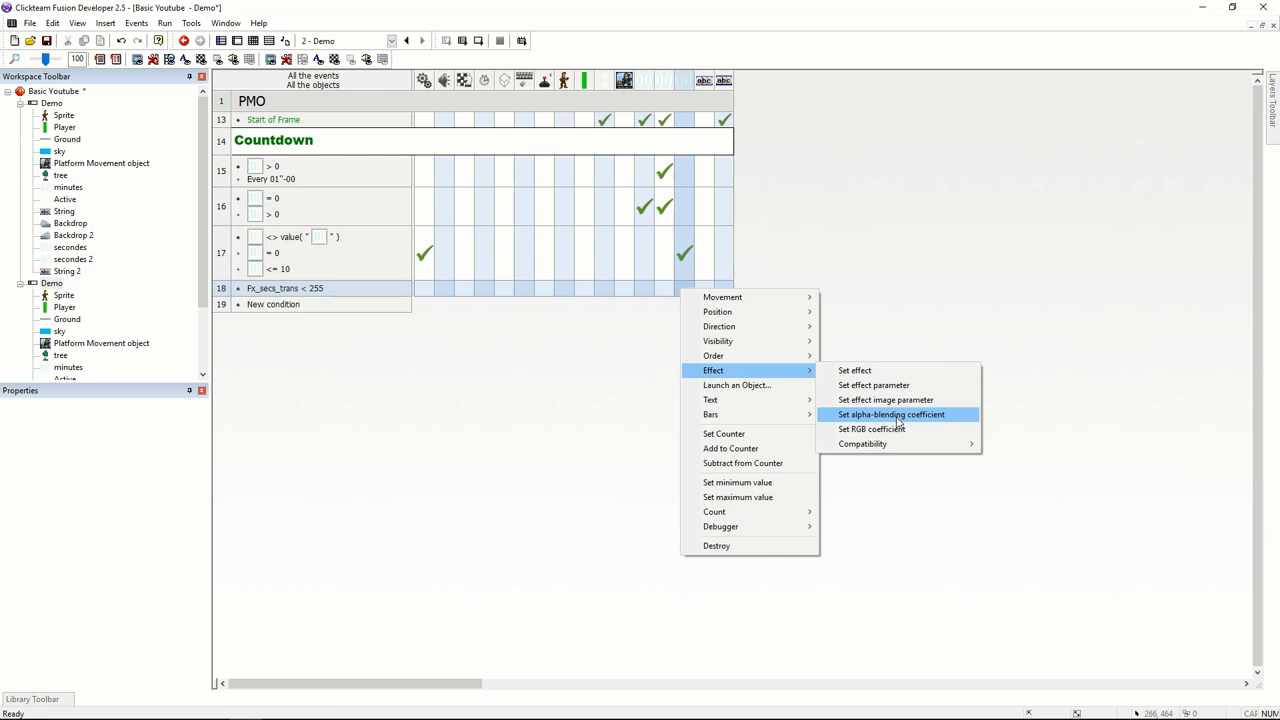
left_click(888, 414)
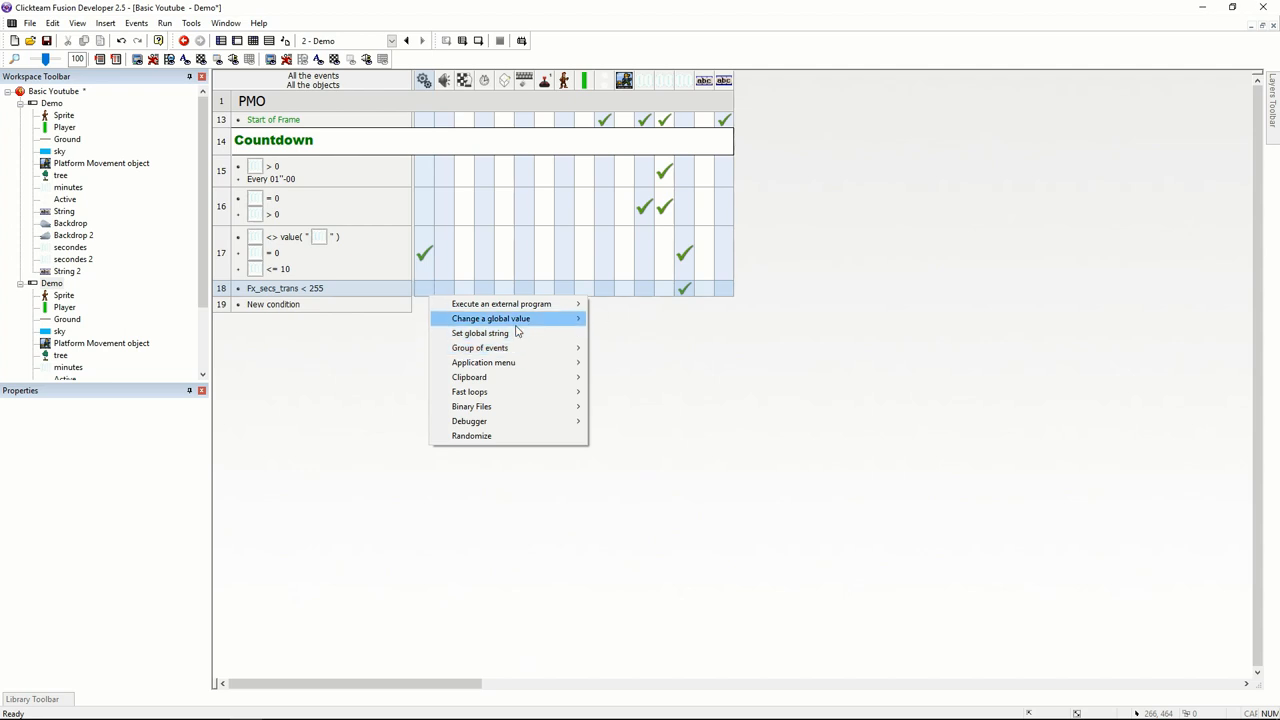
left_click(492, 318)
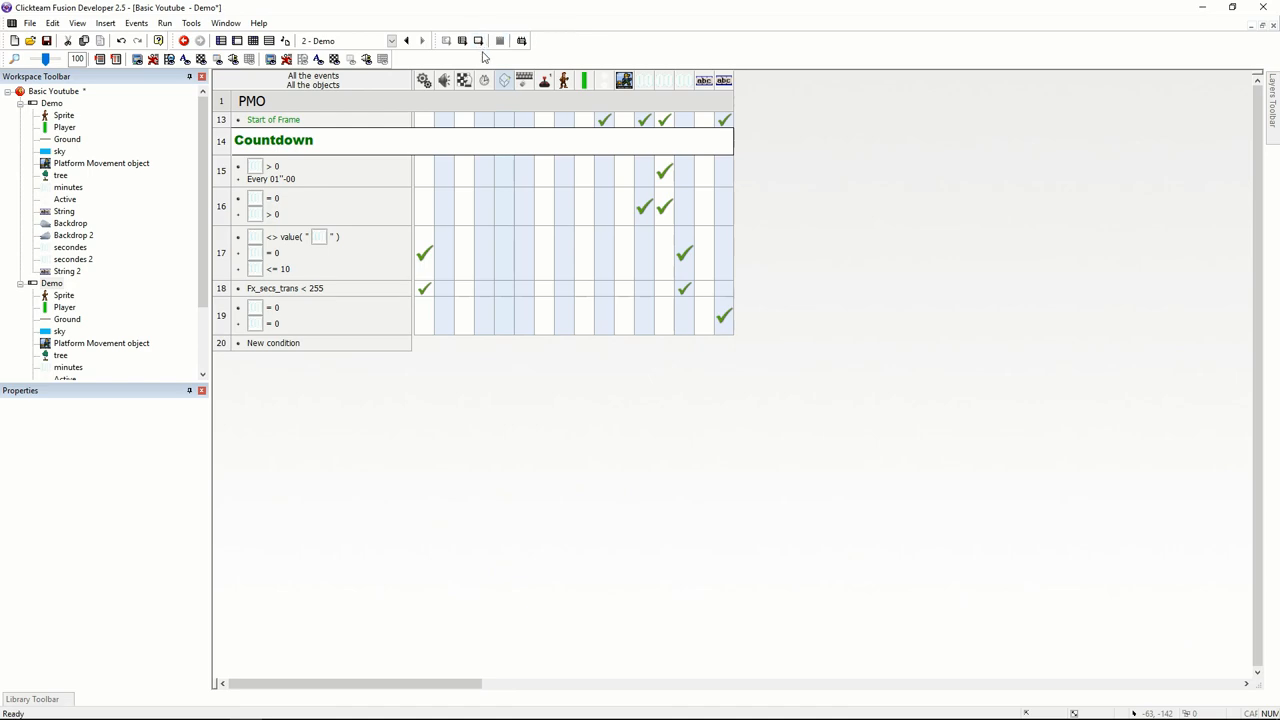
Run the application to test the countdown.
left_click(478, 40)
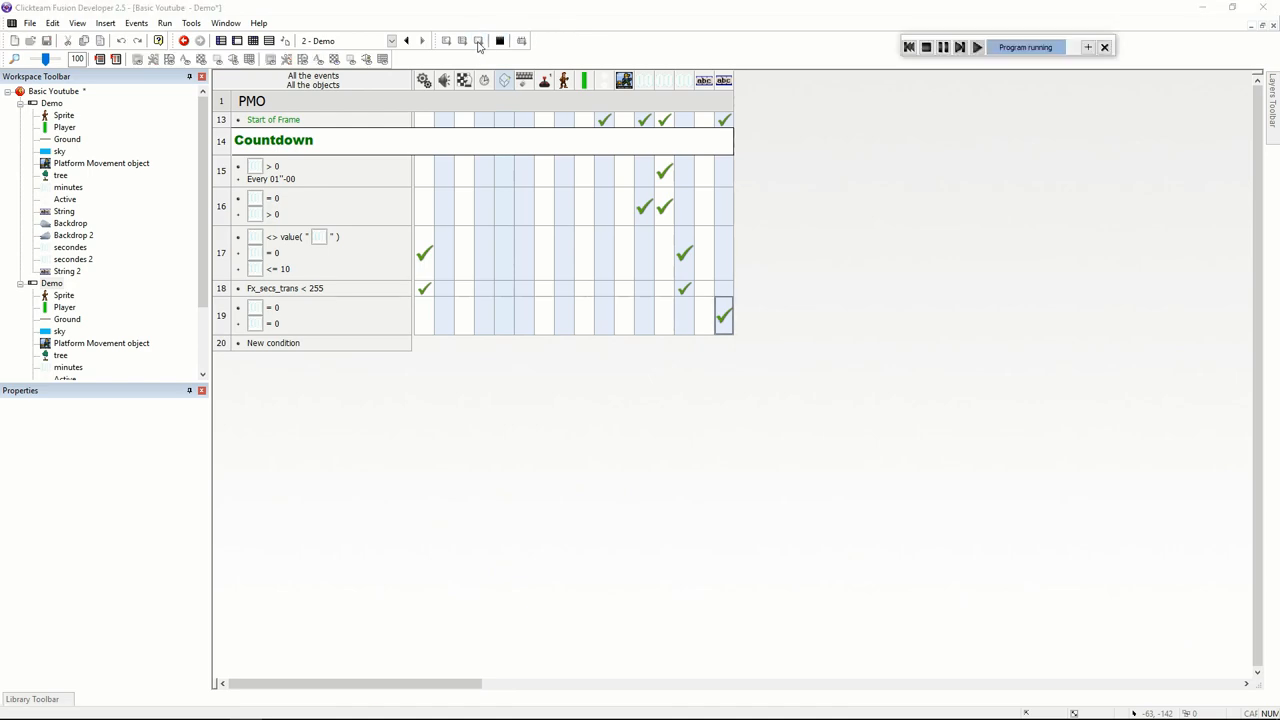